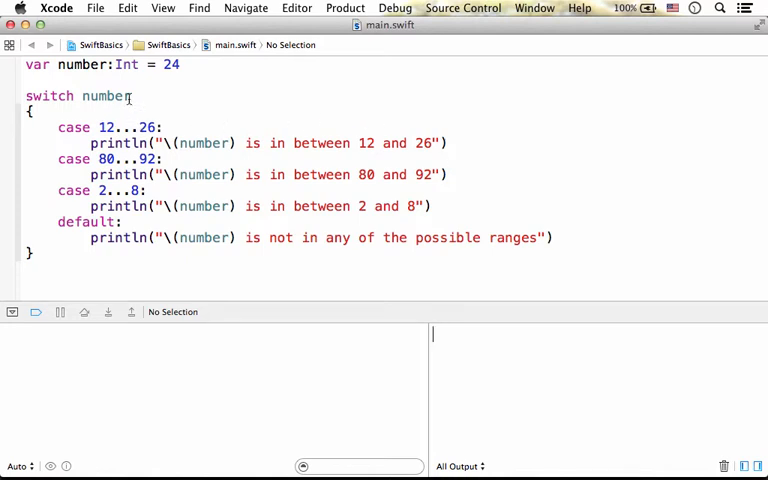
Run the switch code to print '24 is in between 12 and 26' and select 80 to become 8
double_click(104, 127)
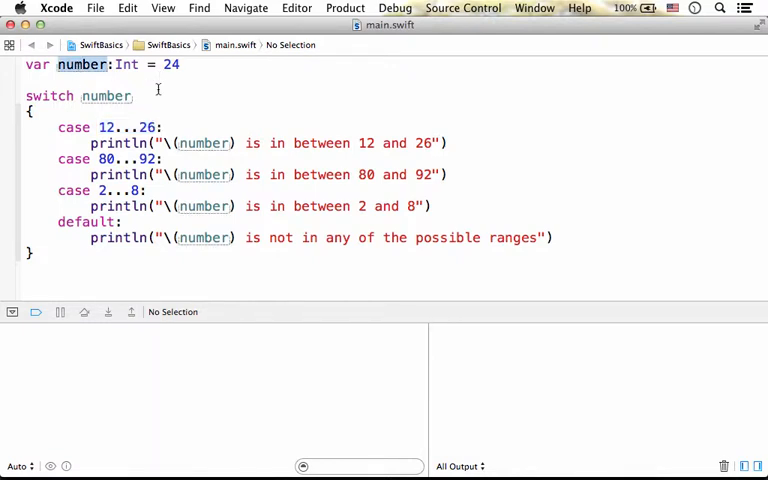
double_click(72, 127)
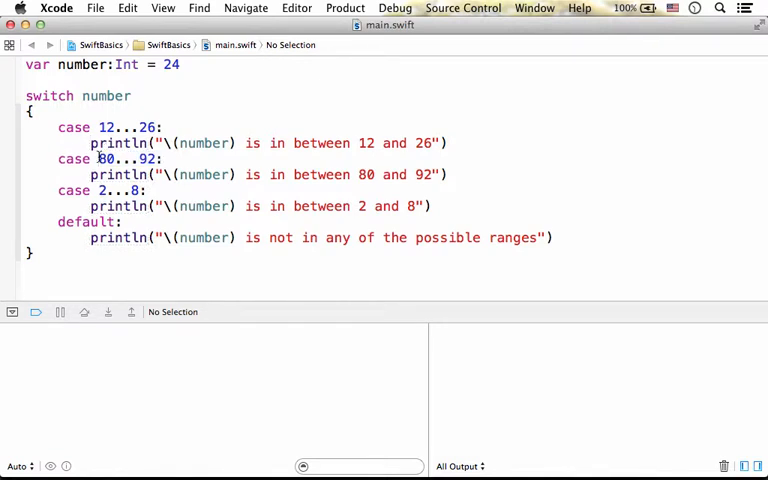
double_click(121, 159)
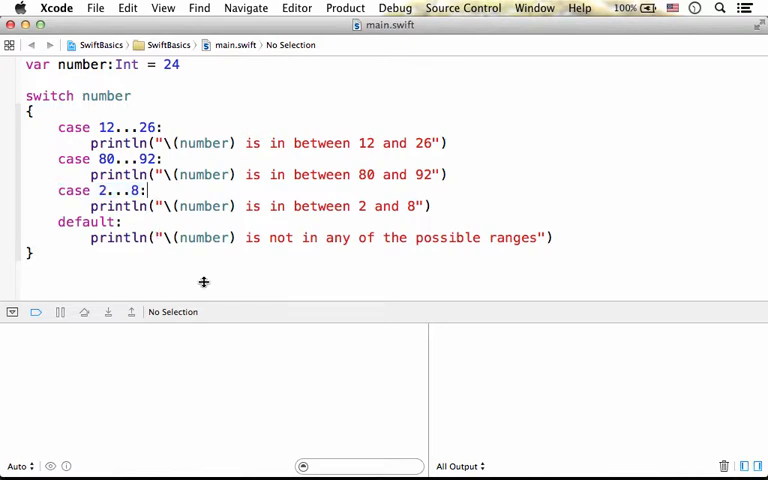
mouse_move(157, 76)
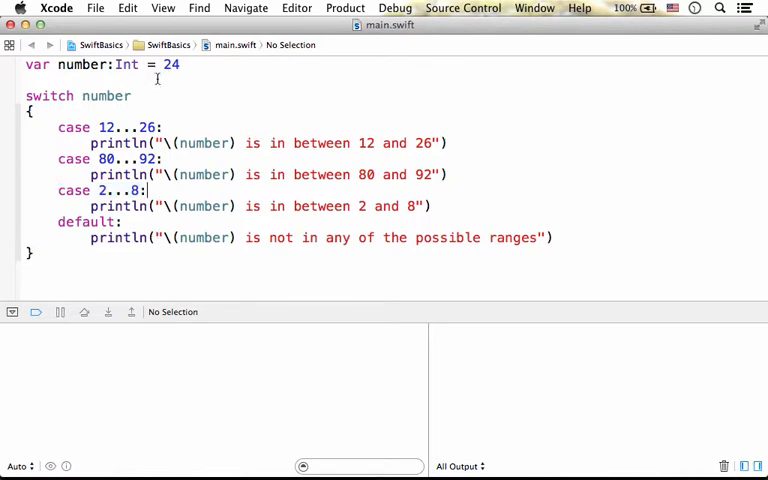
double_click(107, 127)
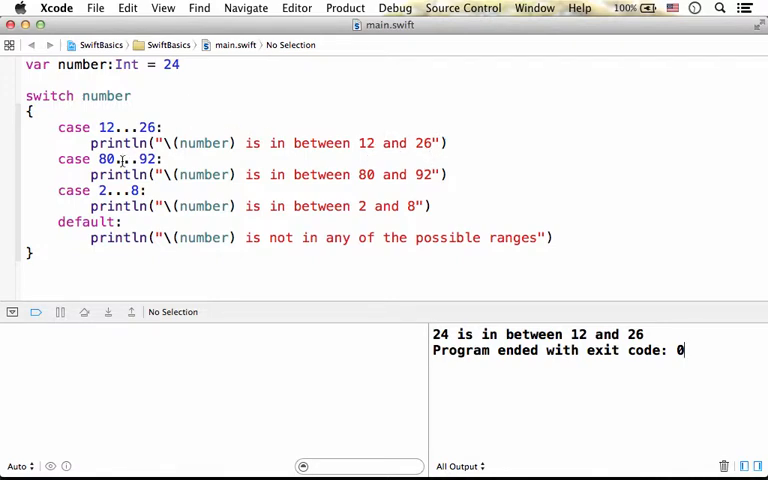
double_click(104, 159)
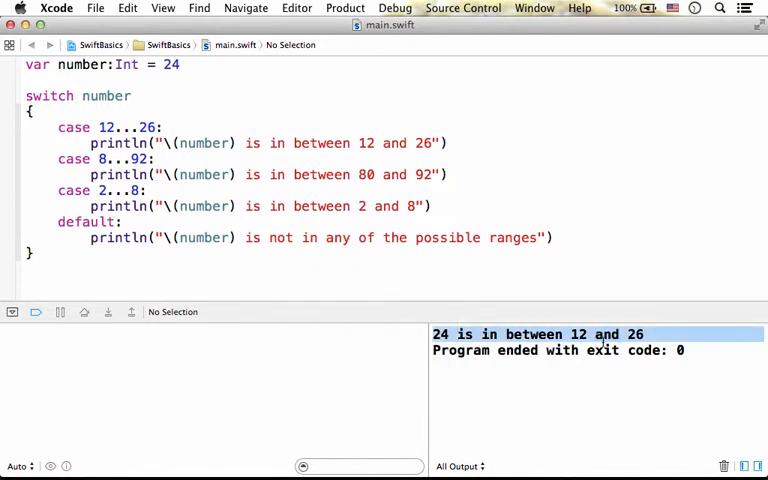
double_click(117, 143)
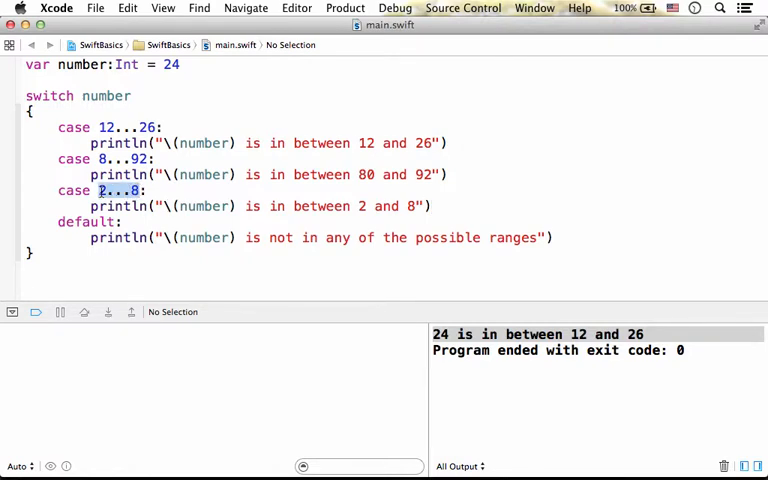
Replace the 2...8 range with 24 so the case prints that the number is 24
text(24)
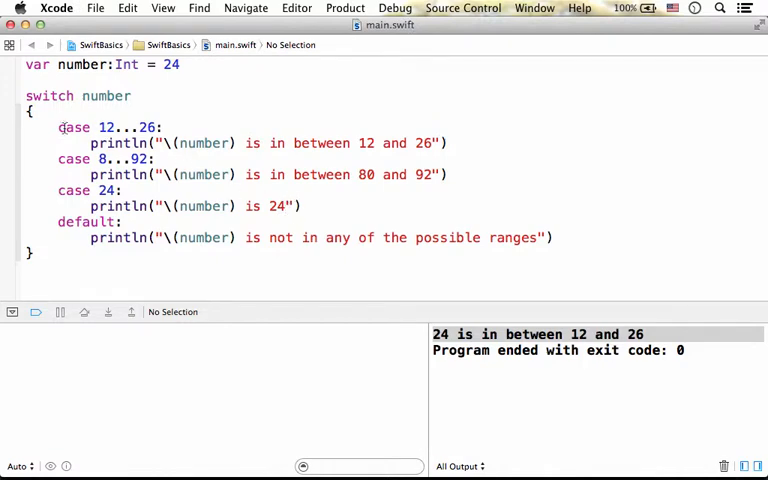
double_click(110, 127)
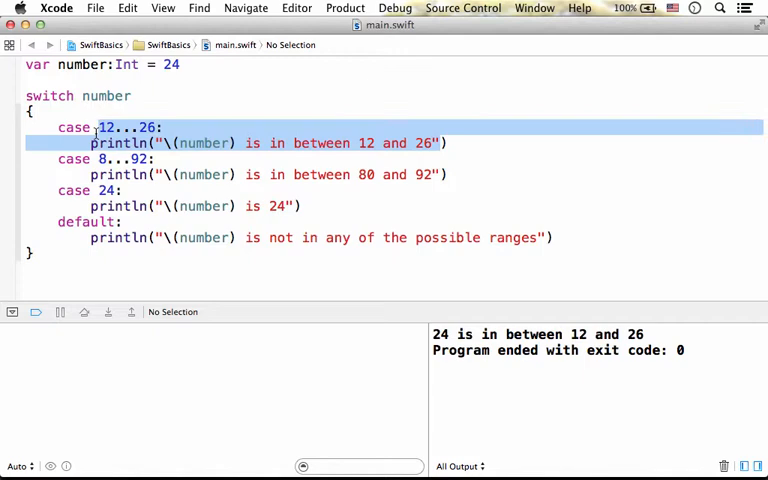
click(339, 218)
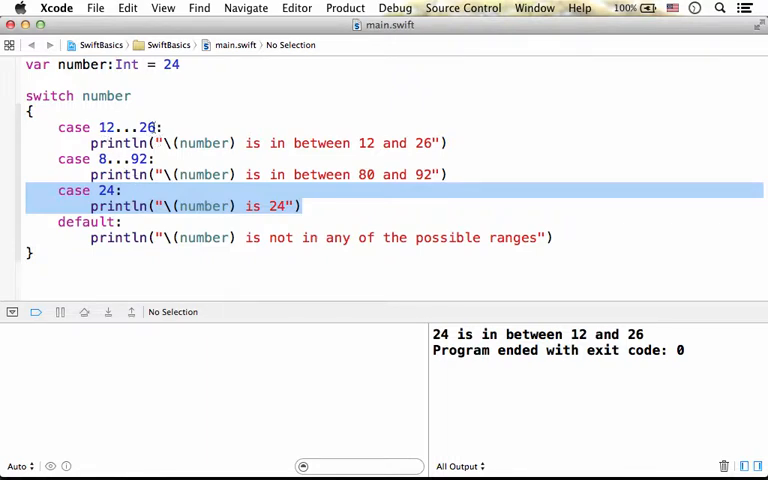
key(Delete)
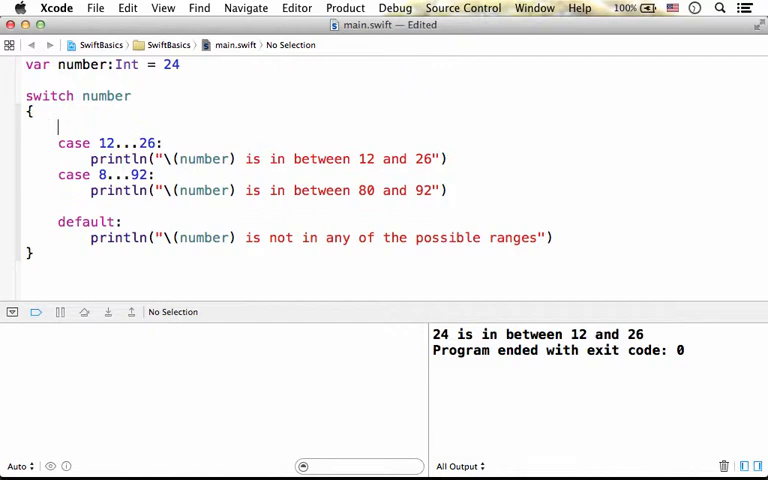
Place 'case 24:' first in the switch, above the 12...26 and 8...92 cases
text(case 24:)
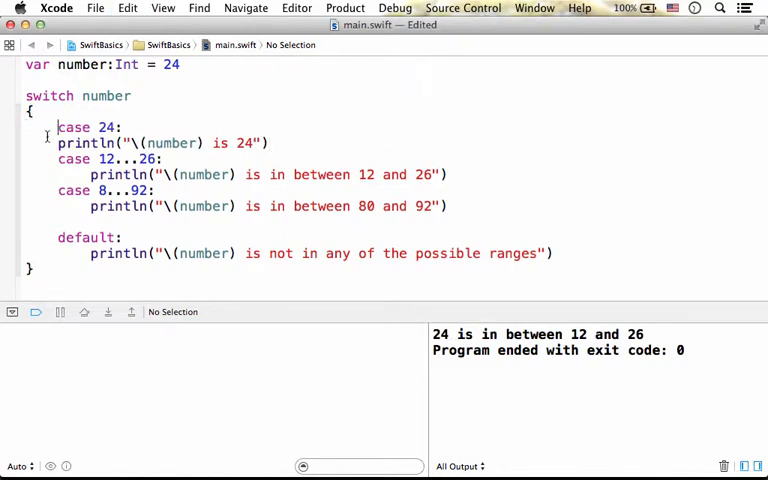